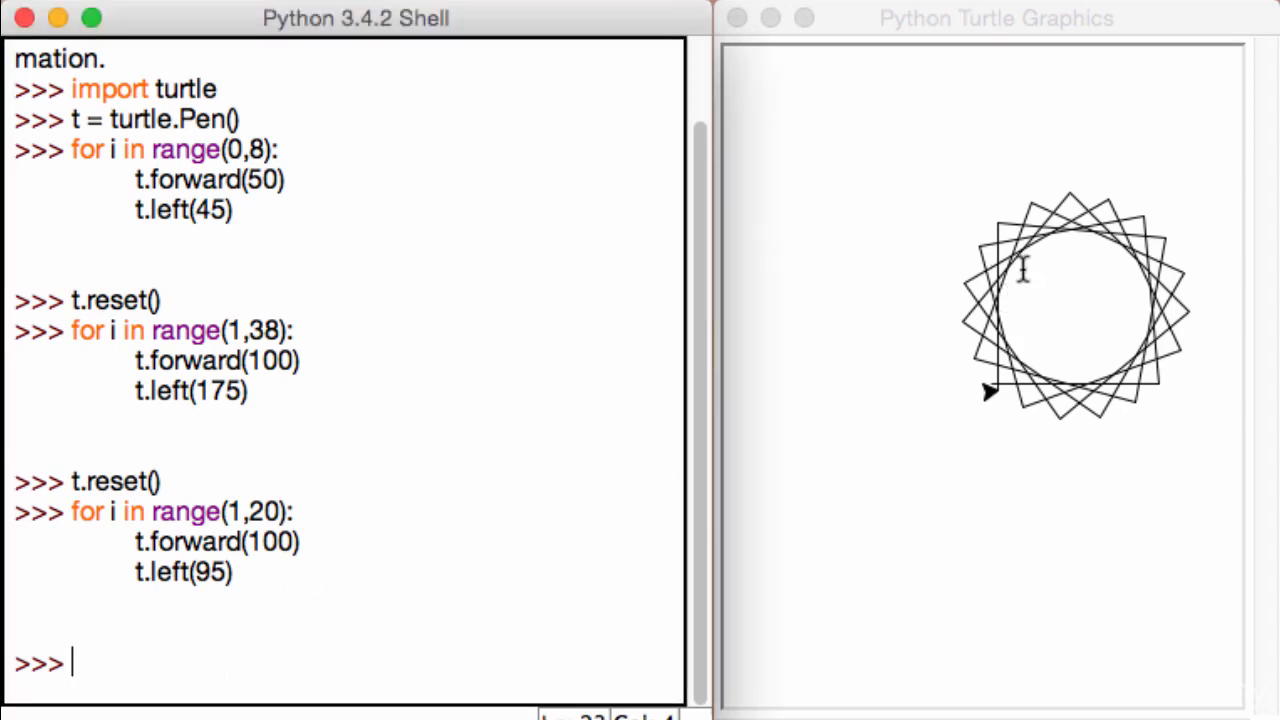
mouse_move(1028, 420)
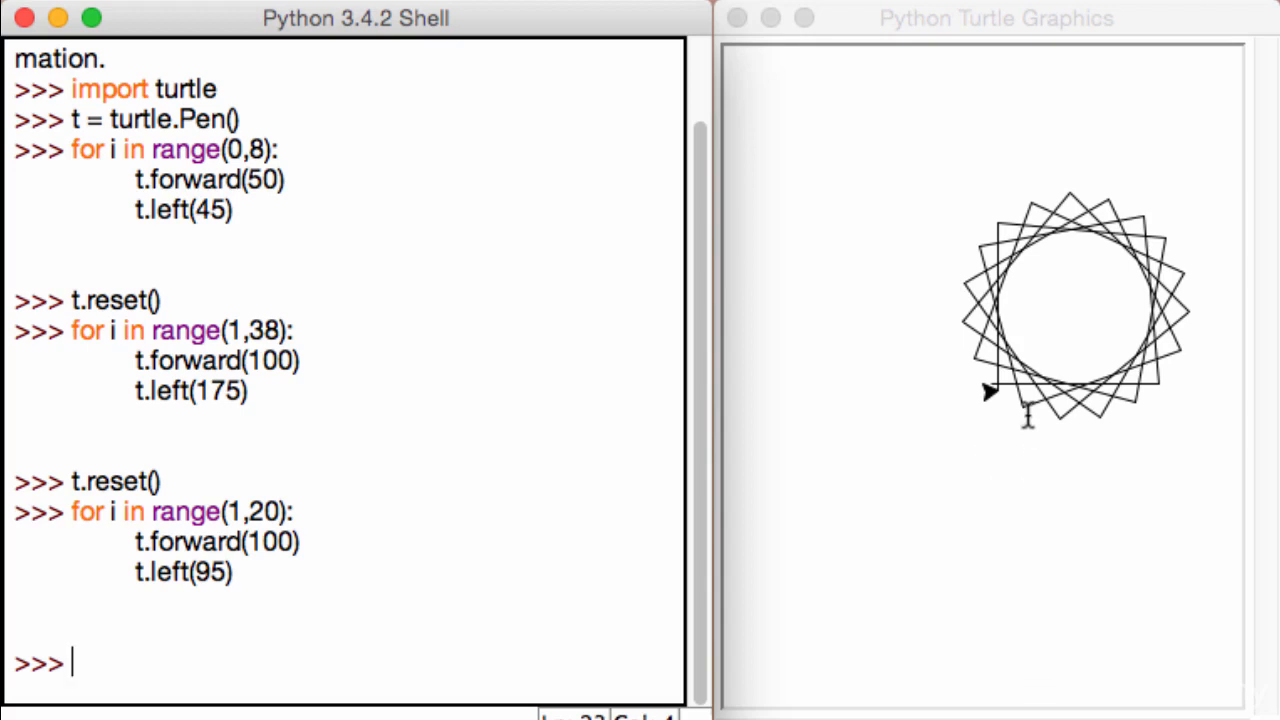
Turn right 90, move forward 100, and loop 19 times with forward 100 and left 95.
type("t.right(90")
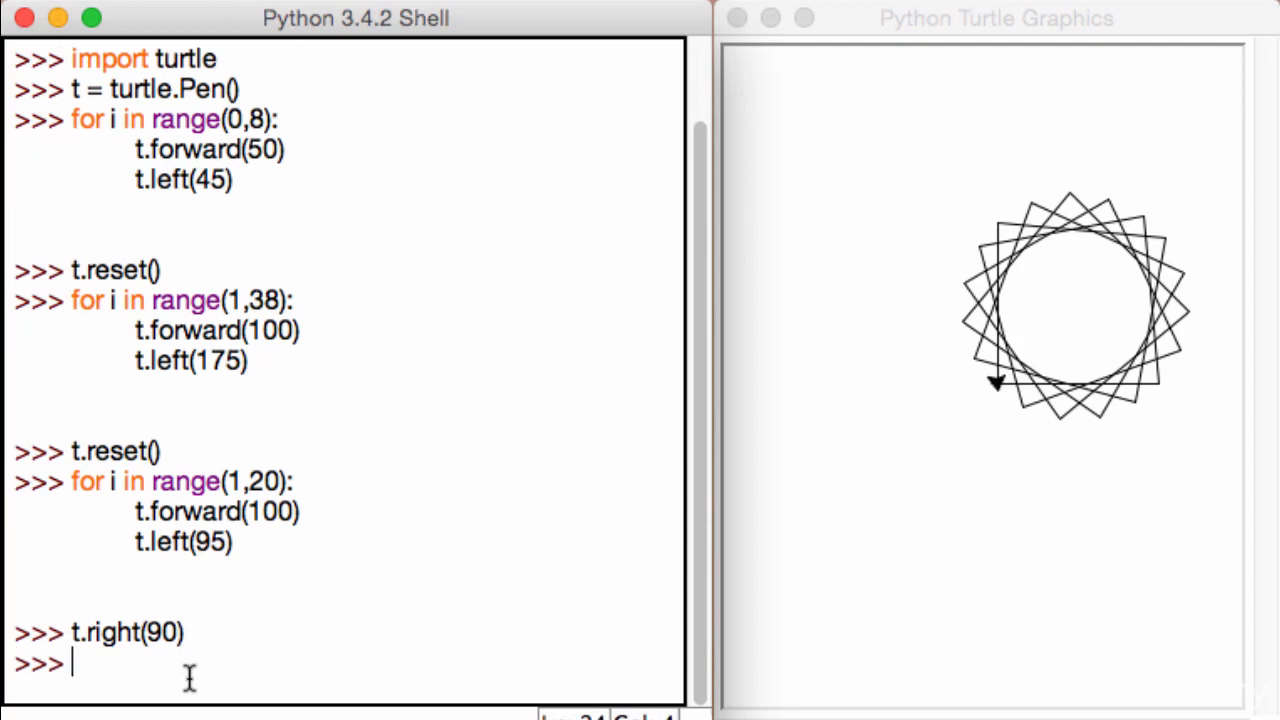
type("t.forar")
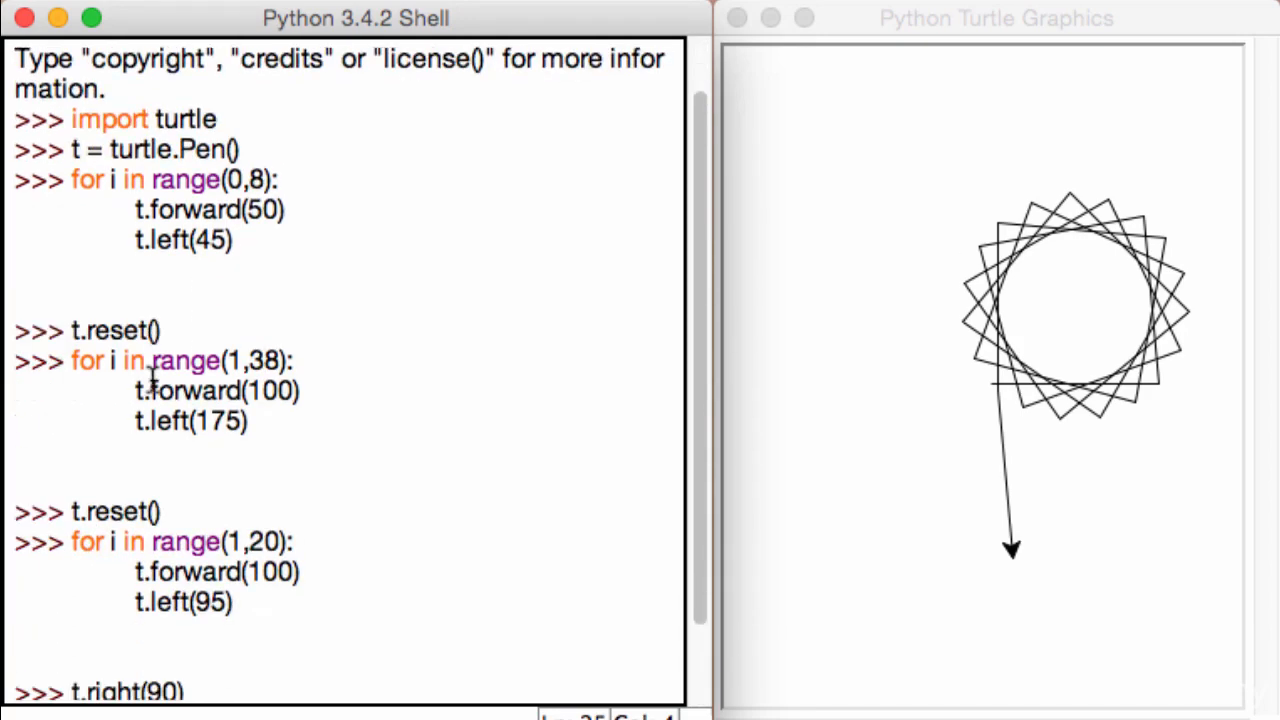
type("t.left(95)")
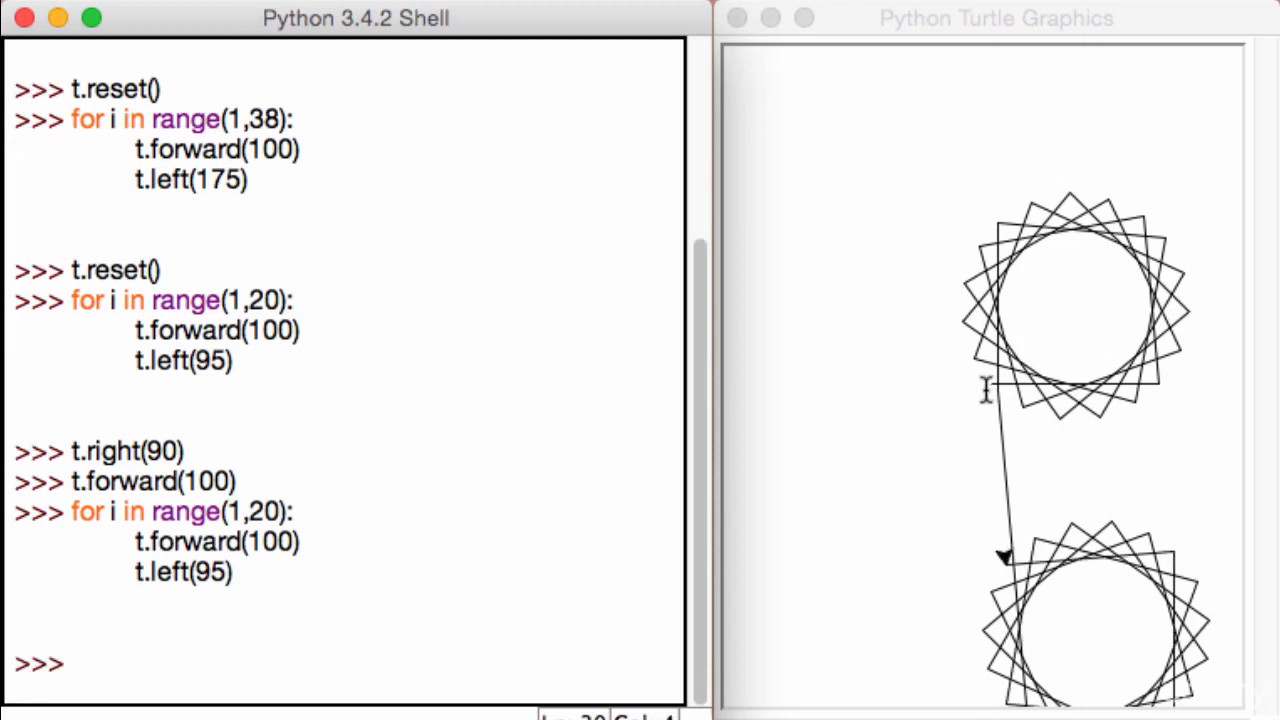
mouse_move(1031, 468)
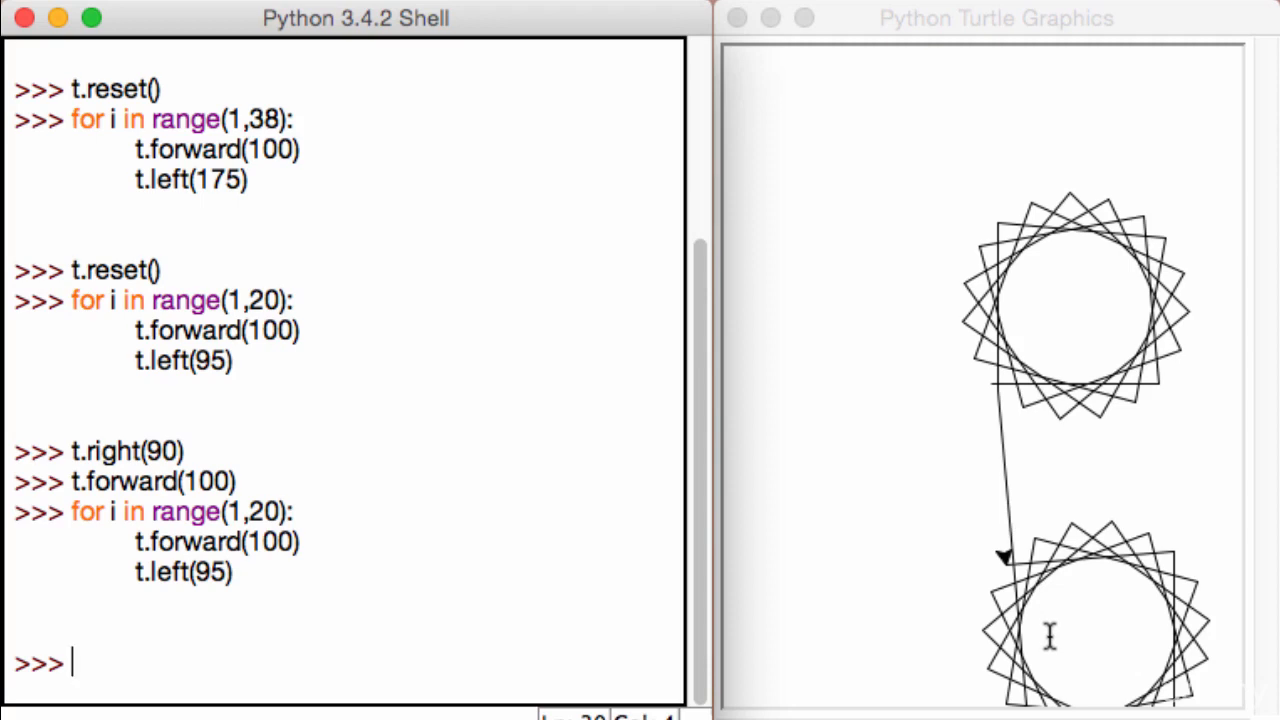
mouse_move(1043, 636)
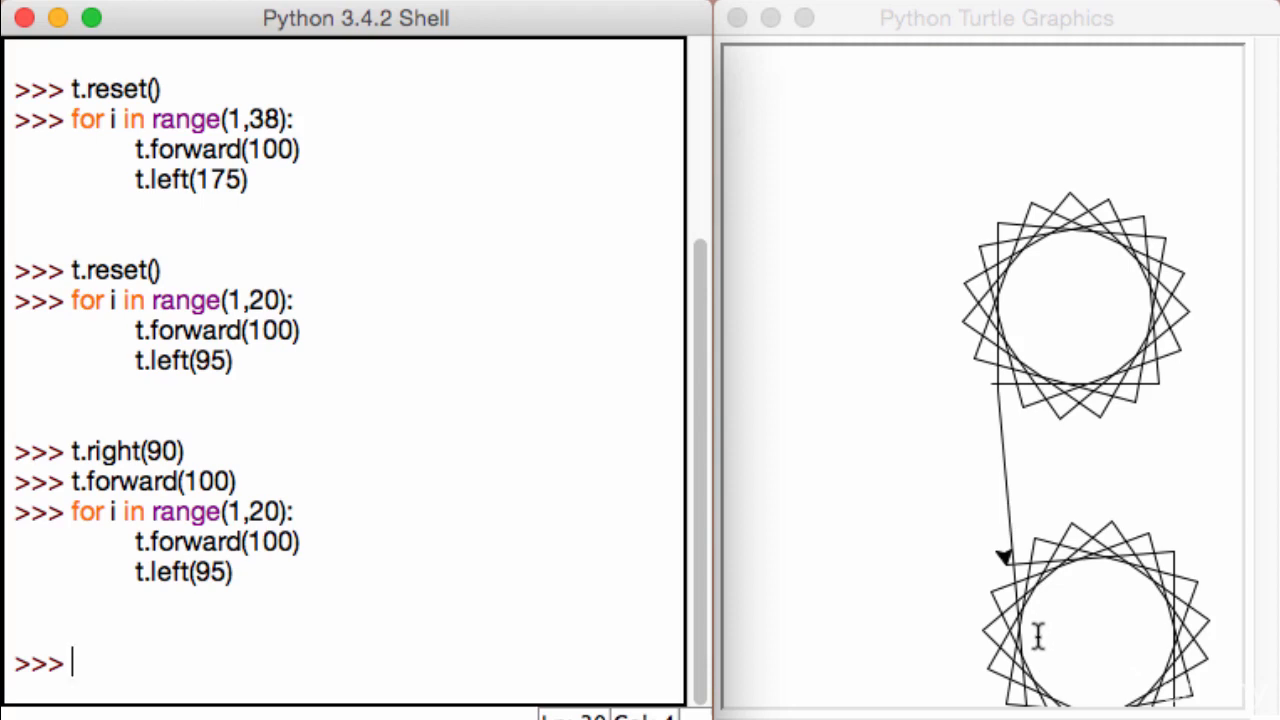
mouse_move(414, 610)
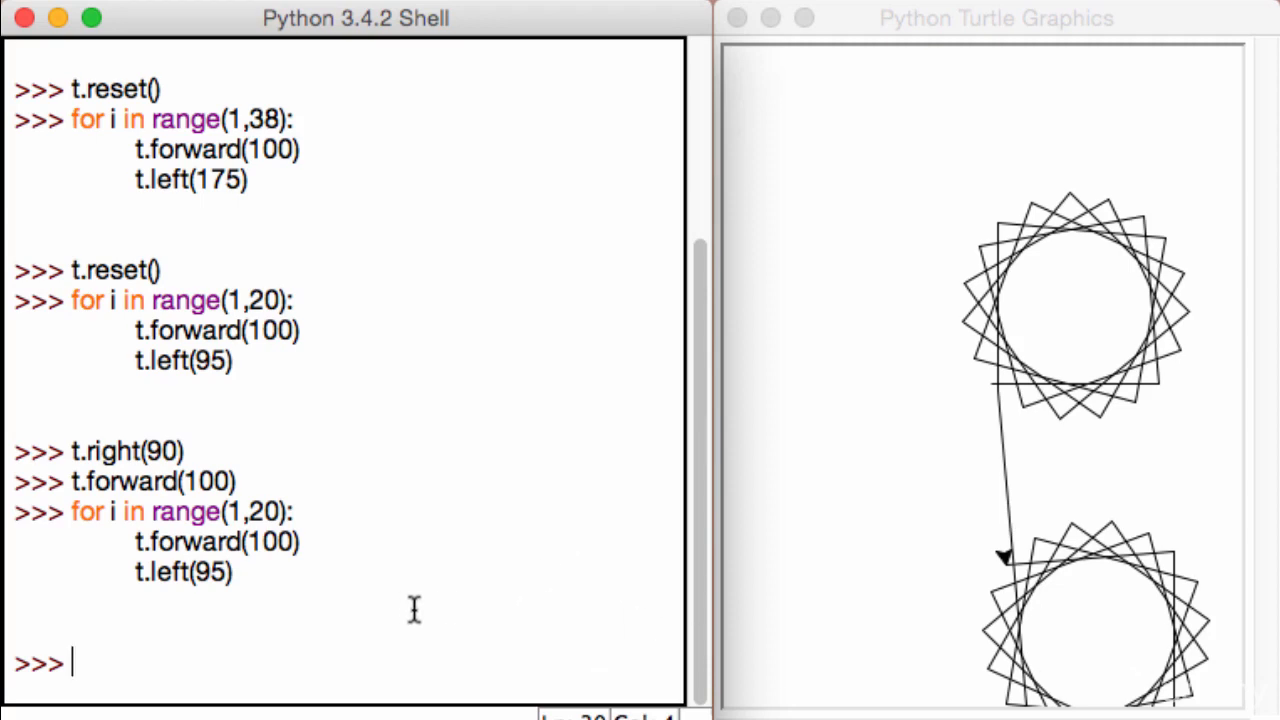
Clear the turtle canvas with t.reset().
type("t.rese")
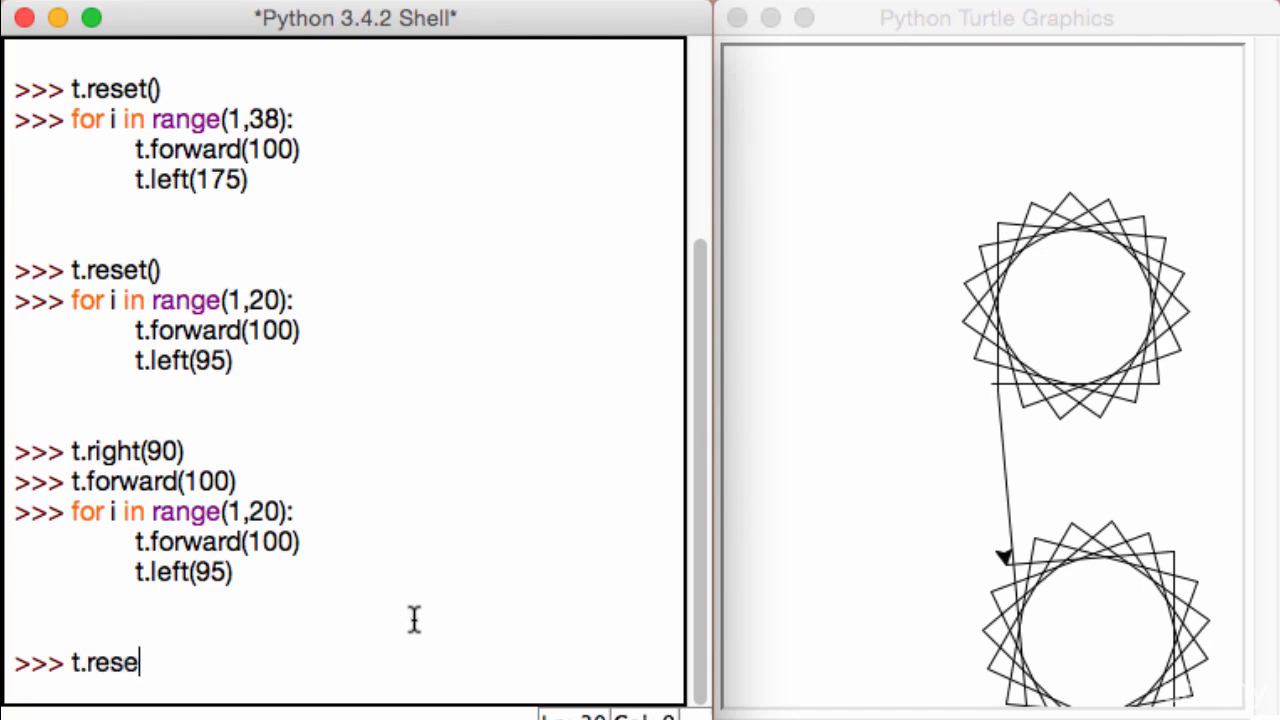
key("Return")
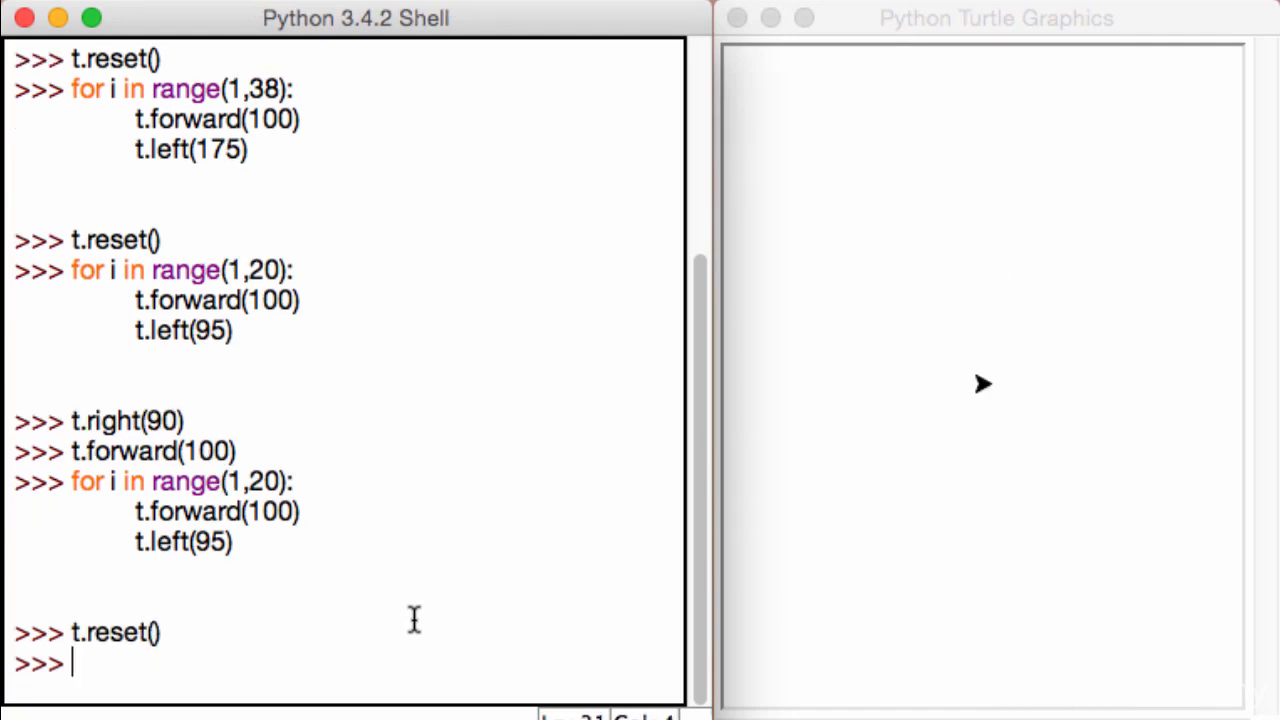
type(".")
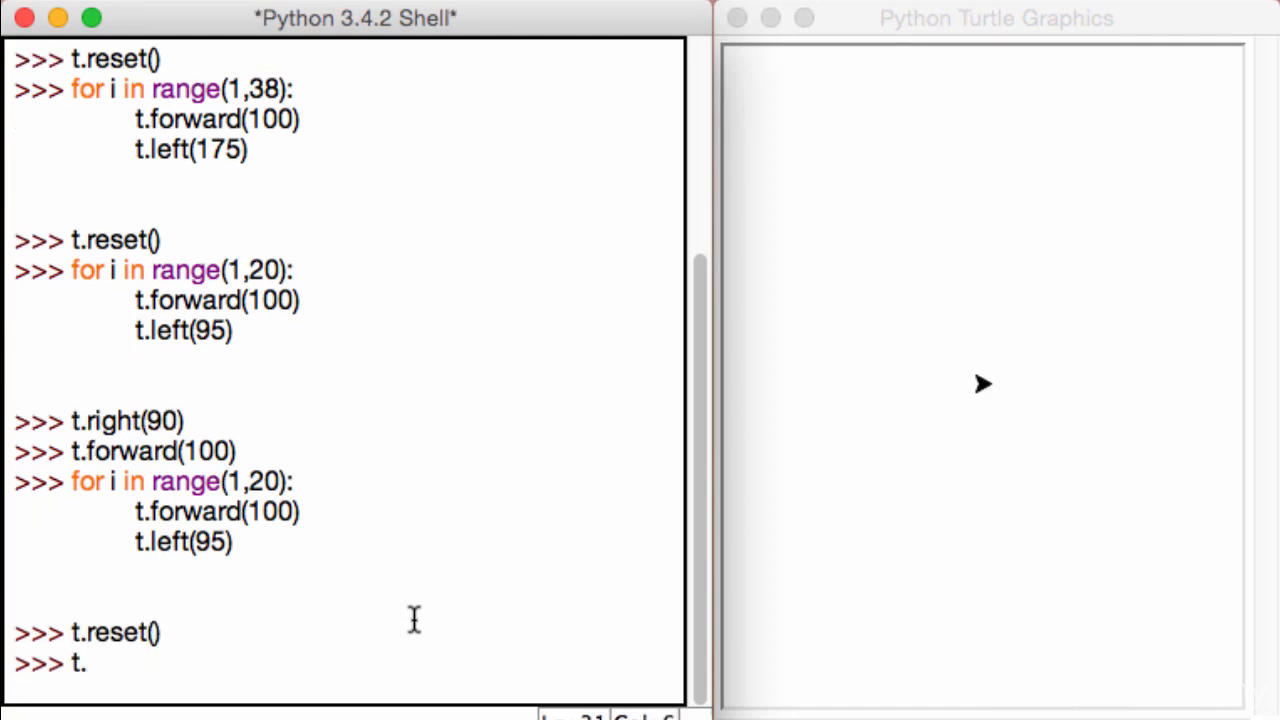
key("backspace")
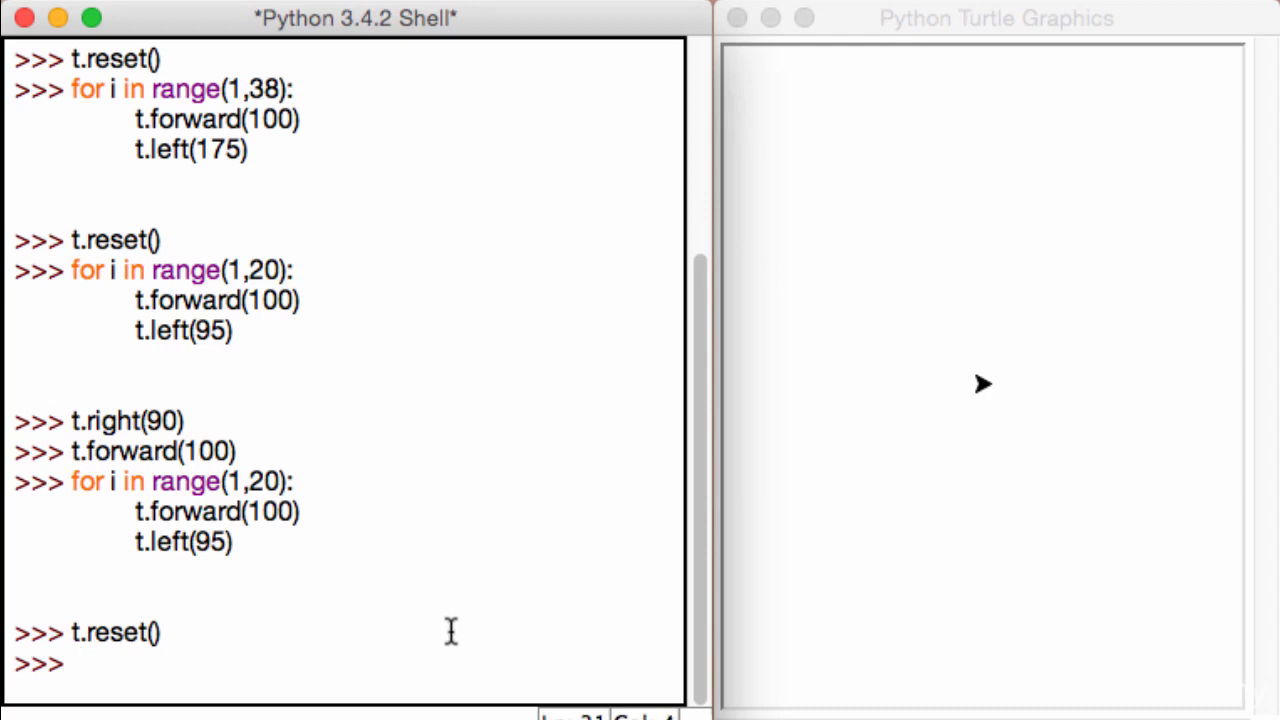
Turn the turtle left 180, draw a 100-step line, and turn it right 180.
type("t")
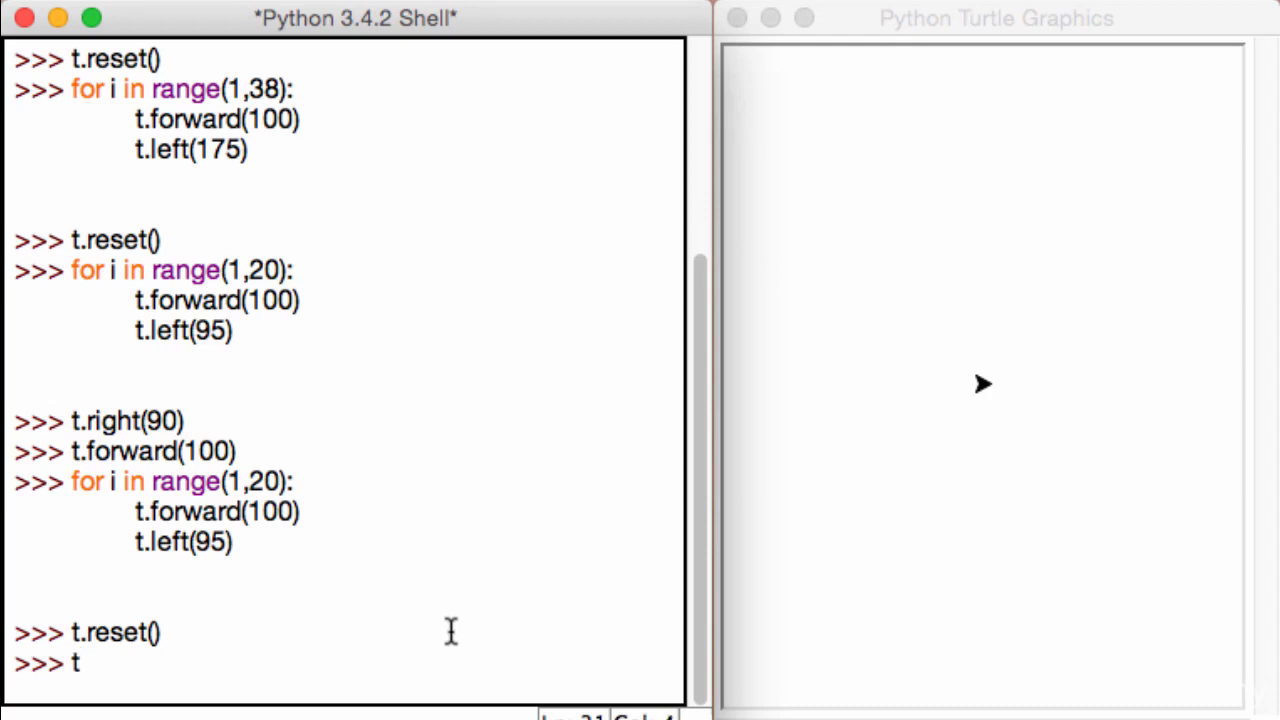
type(".left(180")
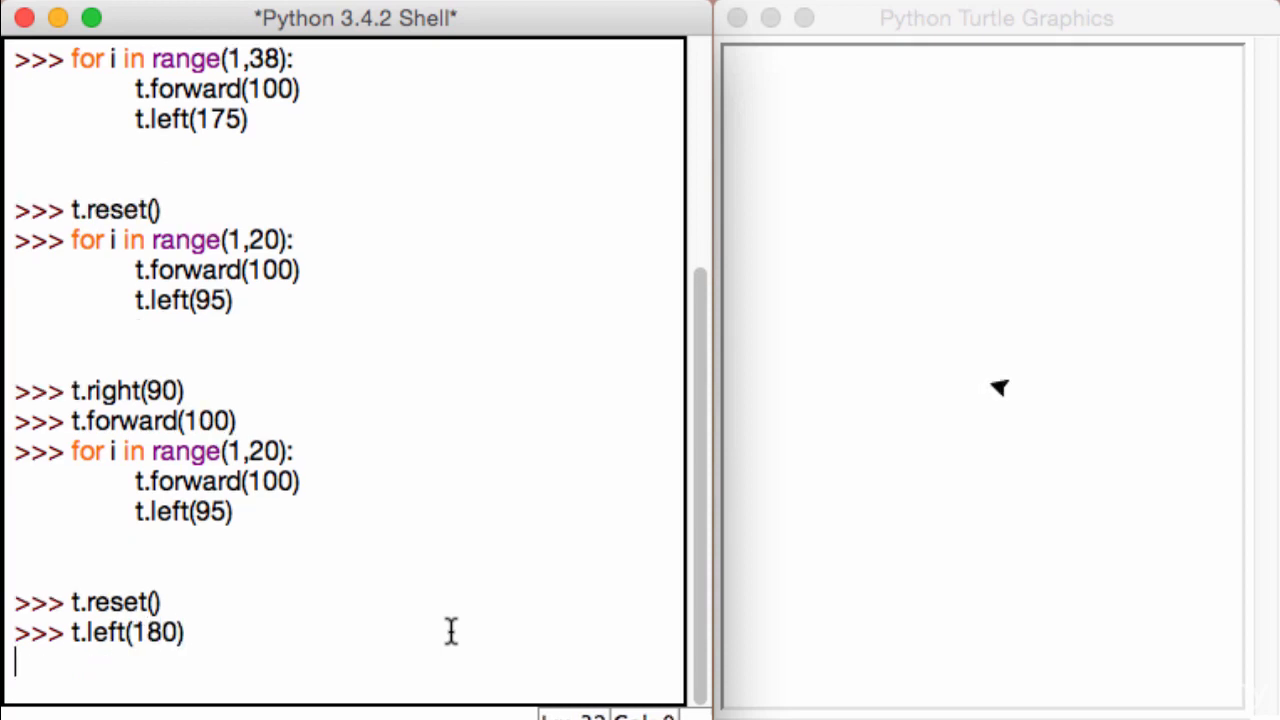
type("t.fora")
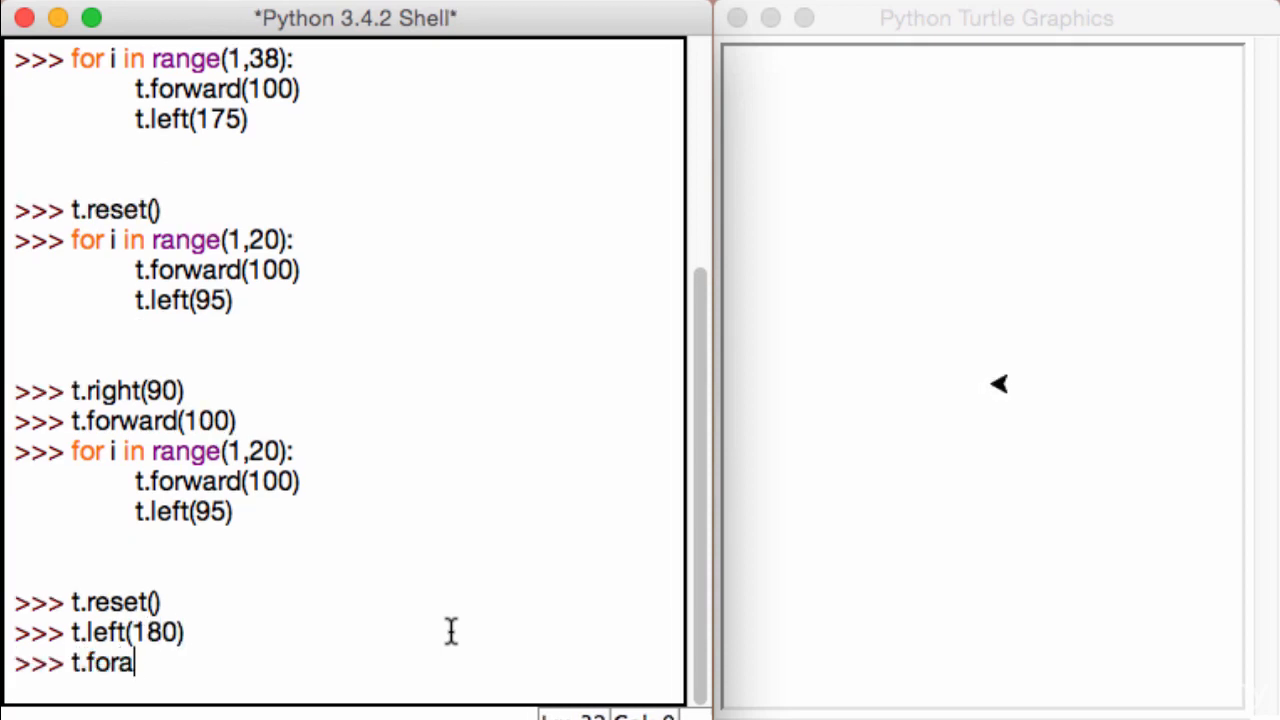
key("Backspace")
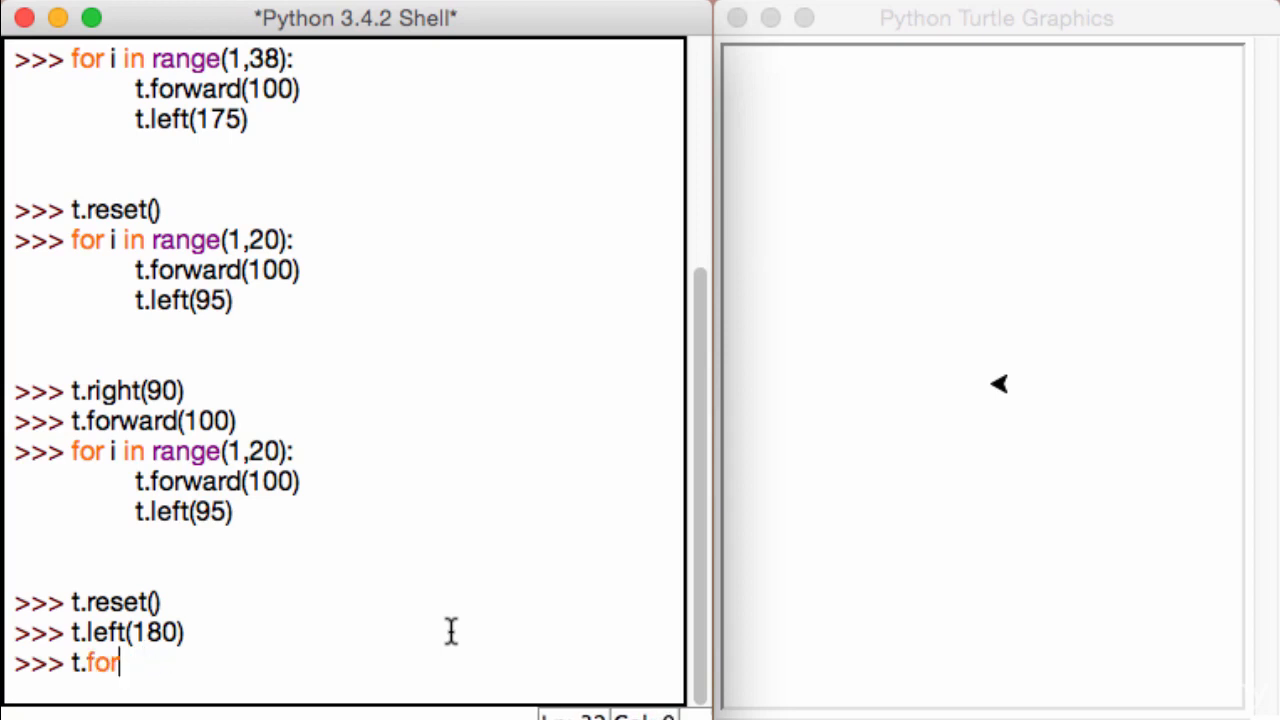
type("ward()")
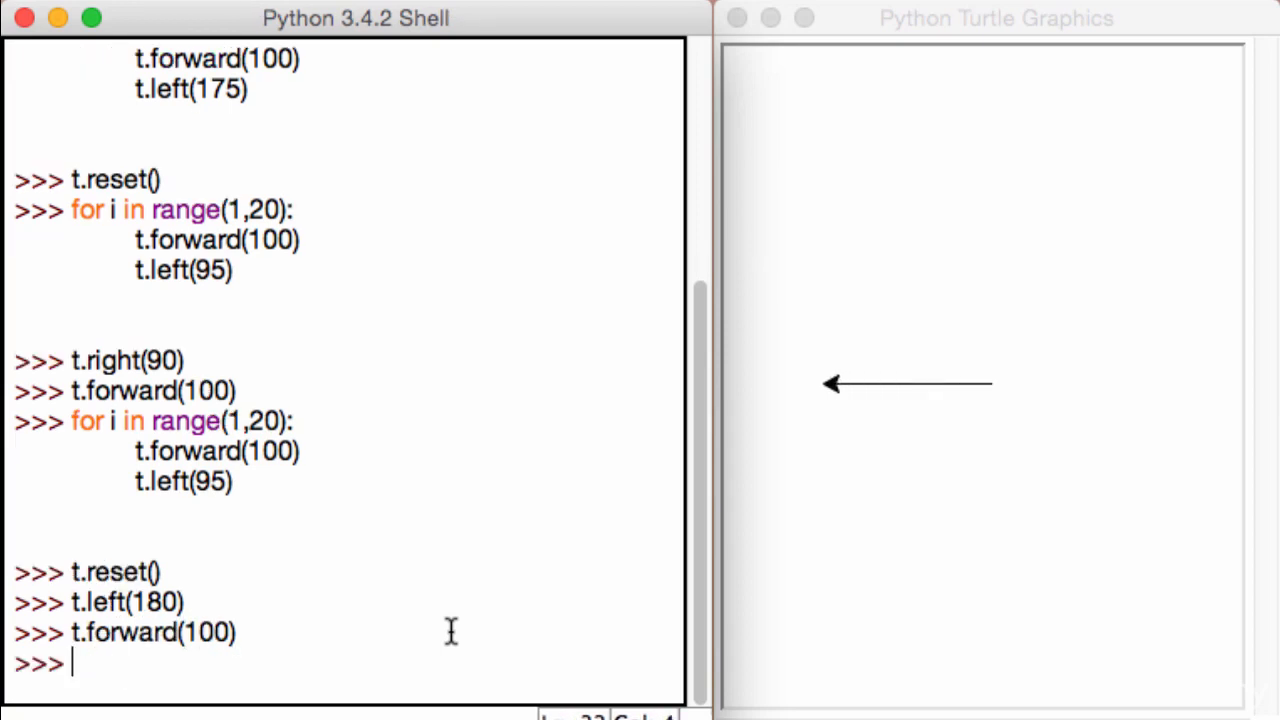
type("t")
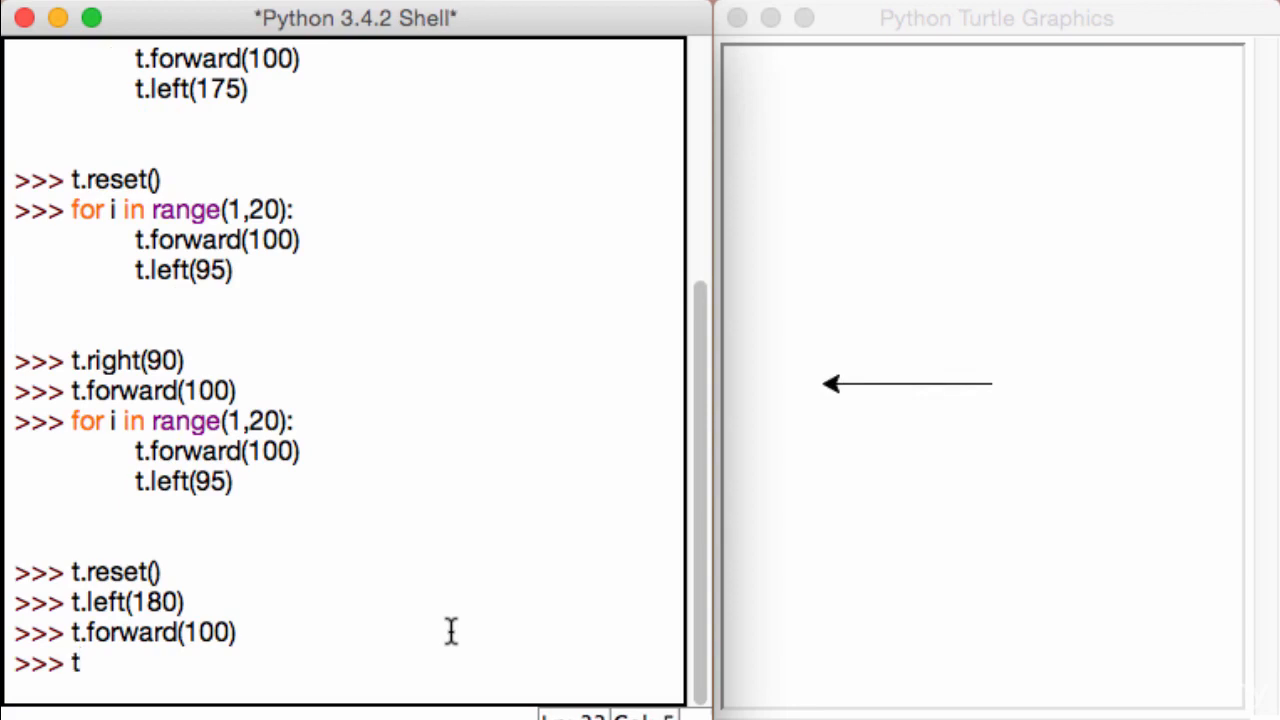
type("ig")
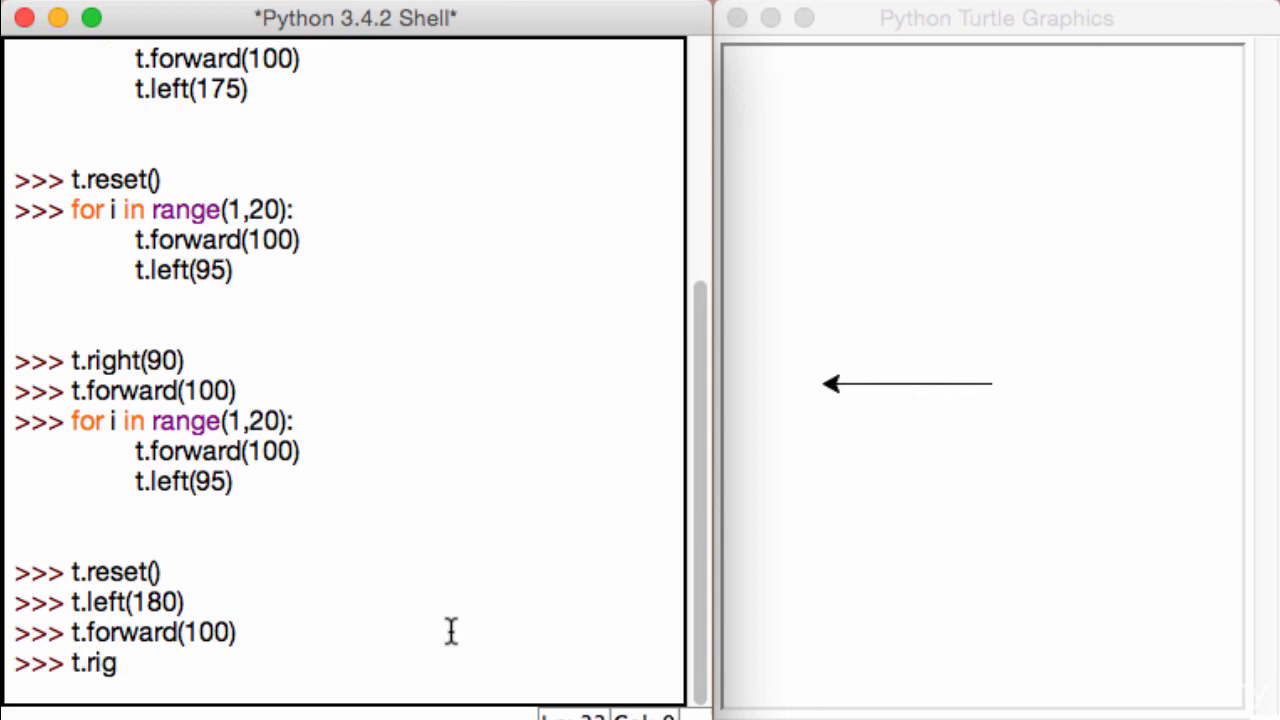
type("ht(180)")
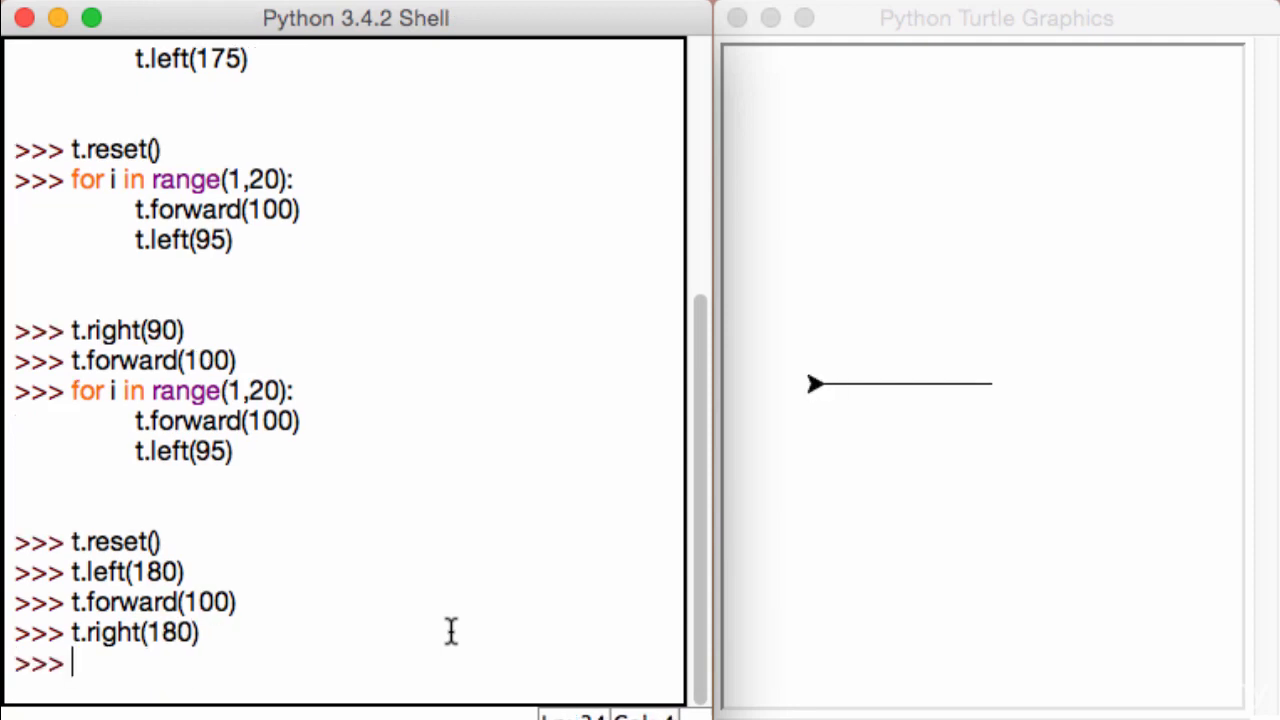
mouse_move(85, 380)
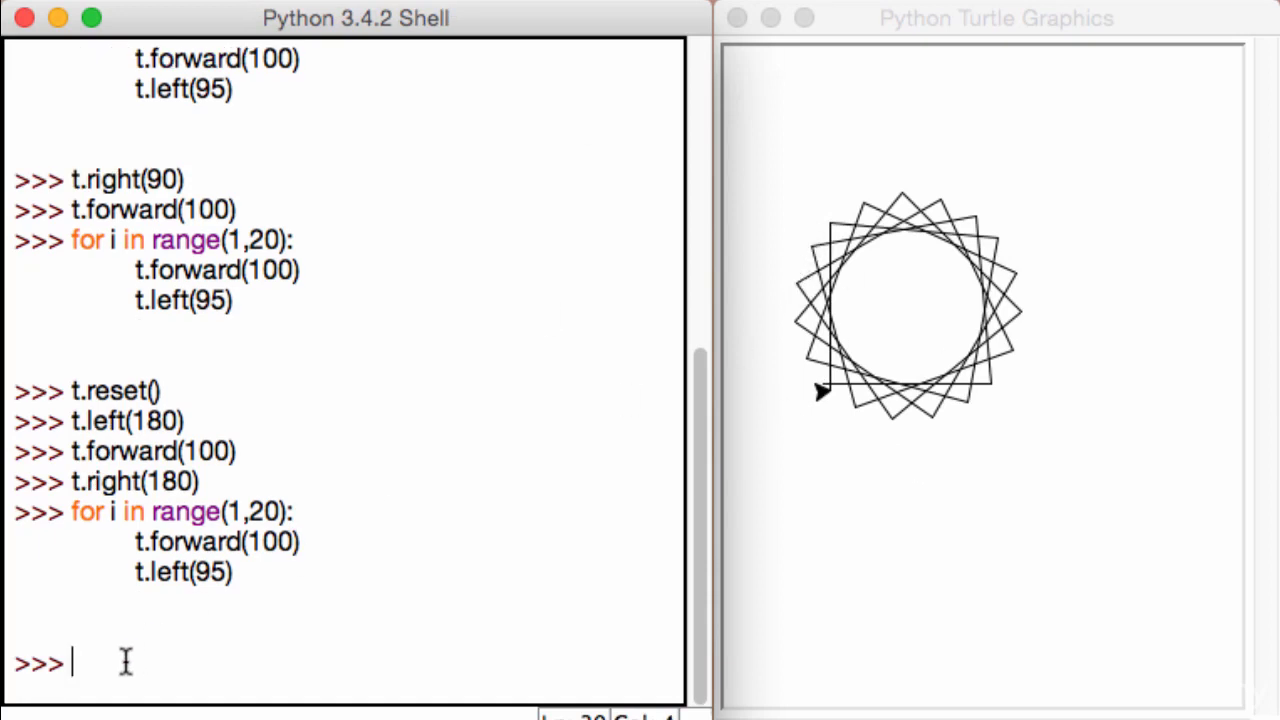
Lift the pen with t.up() and move the turtle forward 100, then 40, without drawing.
type("t.up()")
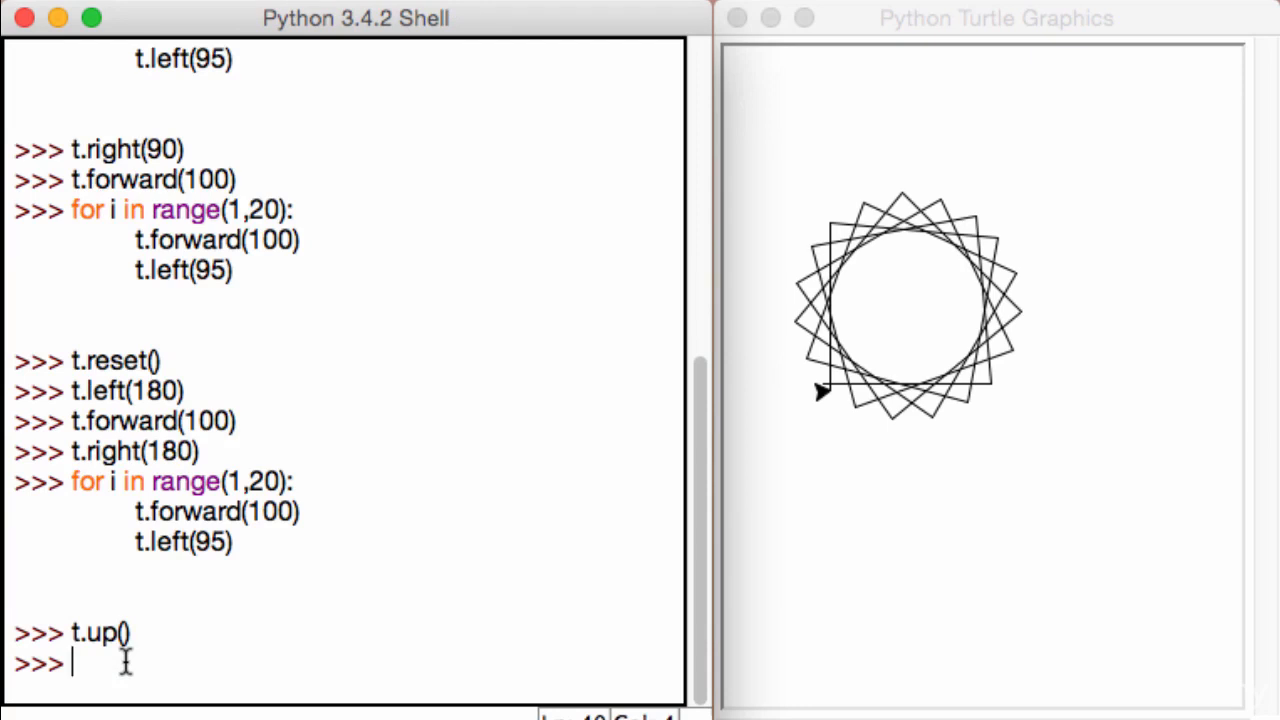
type("t.forward()")
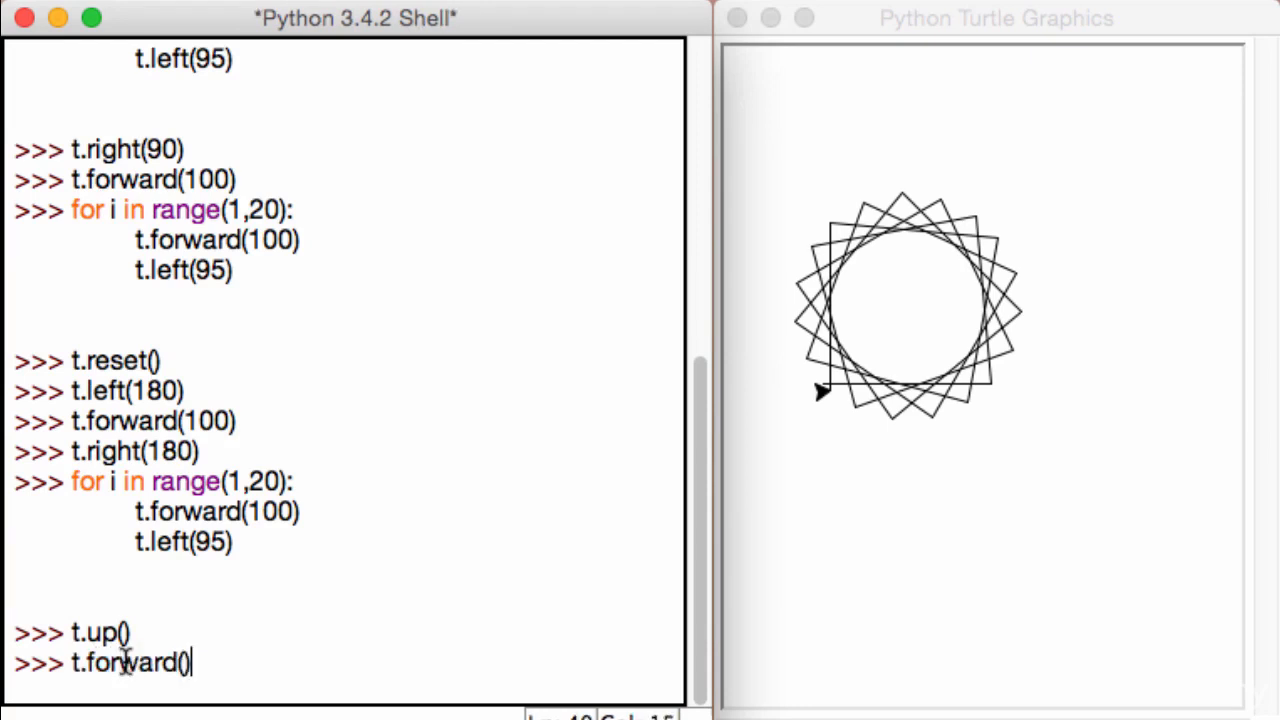
type("100")
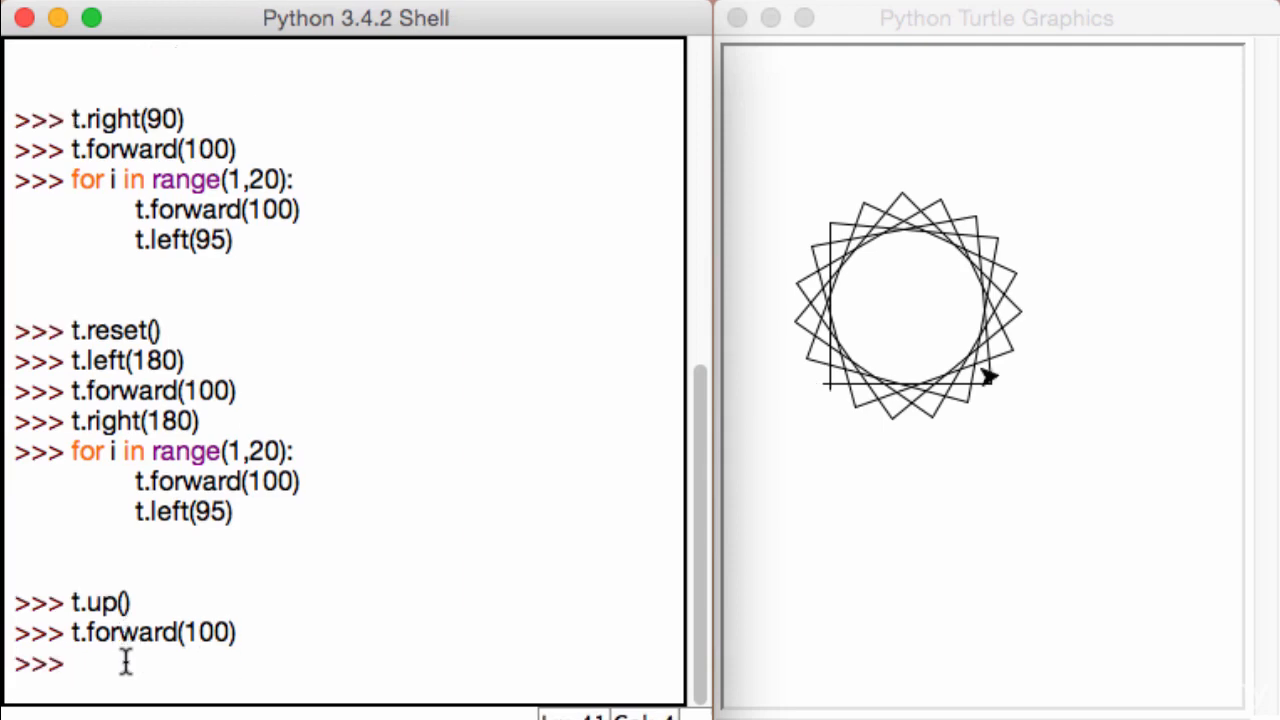
type("t.for")
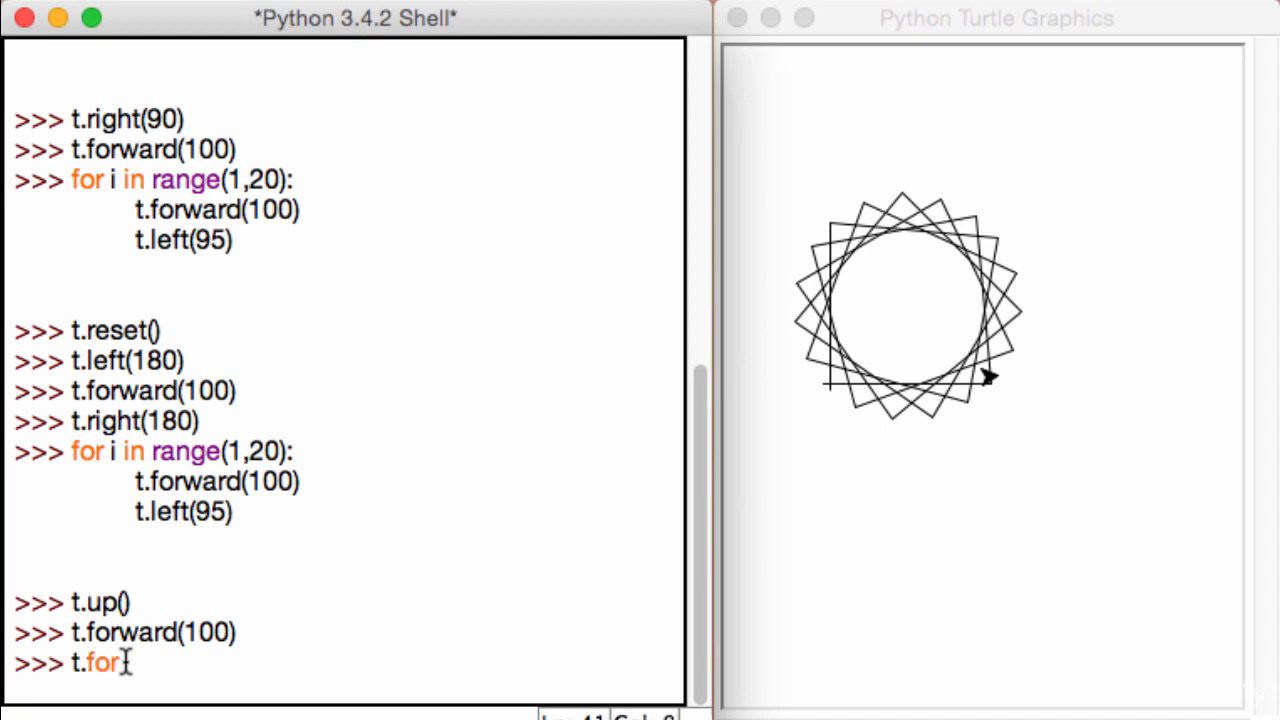
type("ward()")
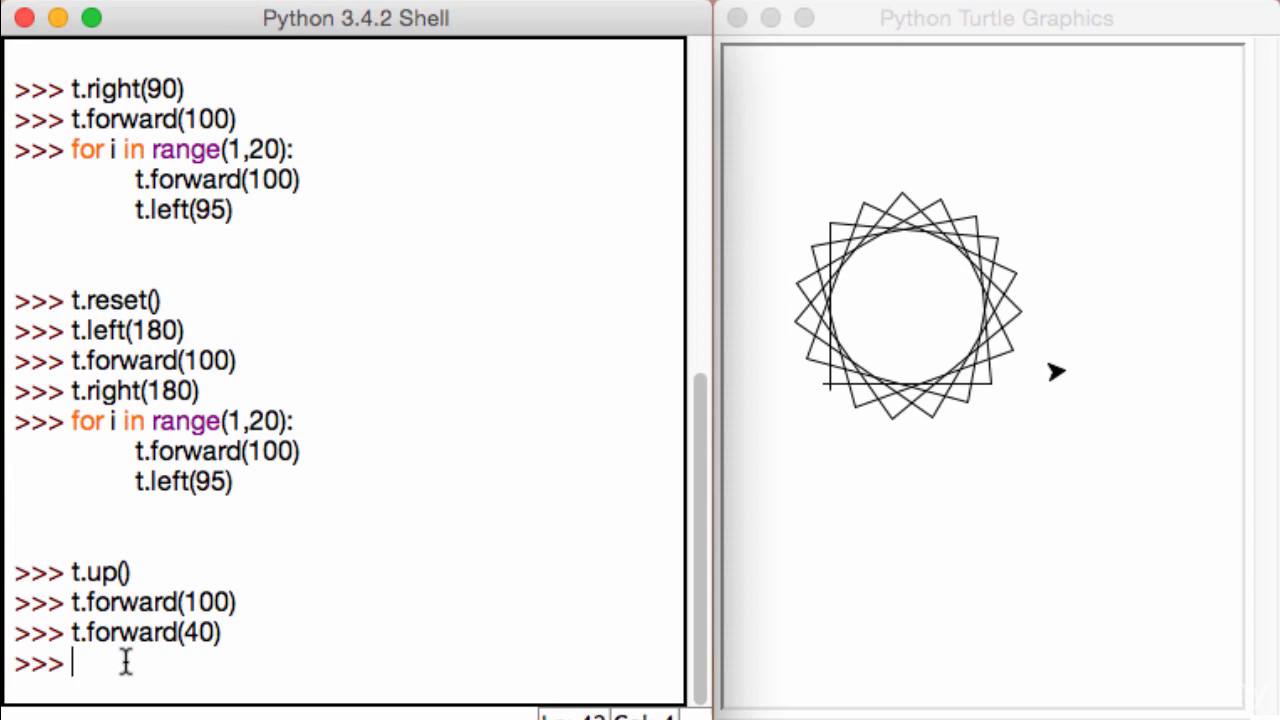
mouse_move(353, 427)
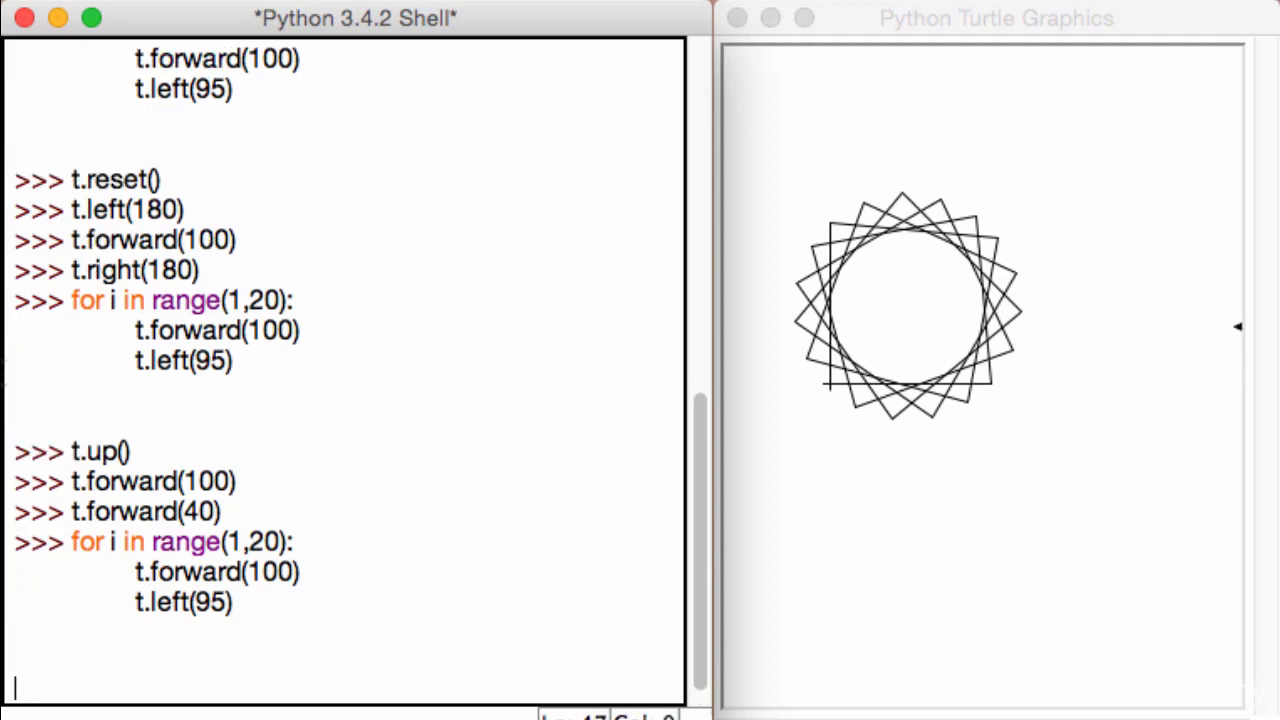
mouse_move(1048, 288)
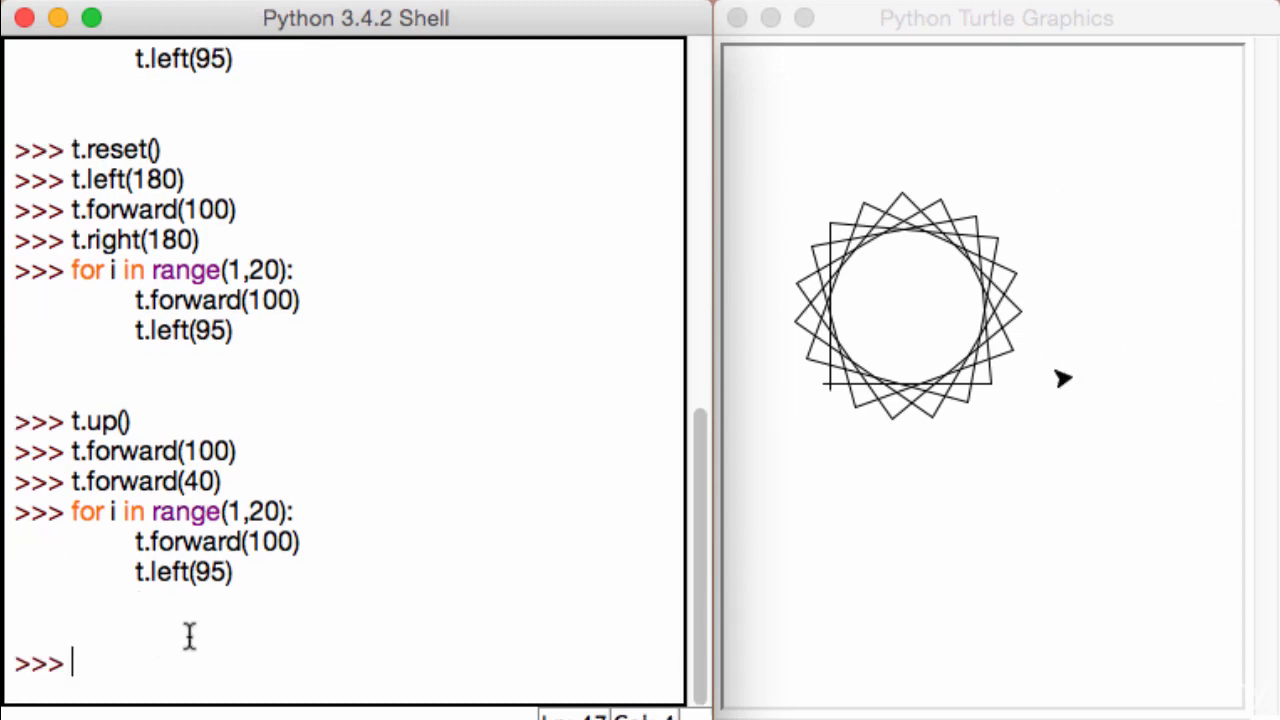
Lower the pen with t.down() to resume drawing.
type("t")
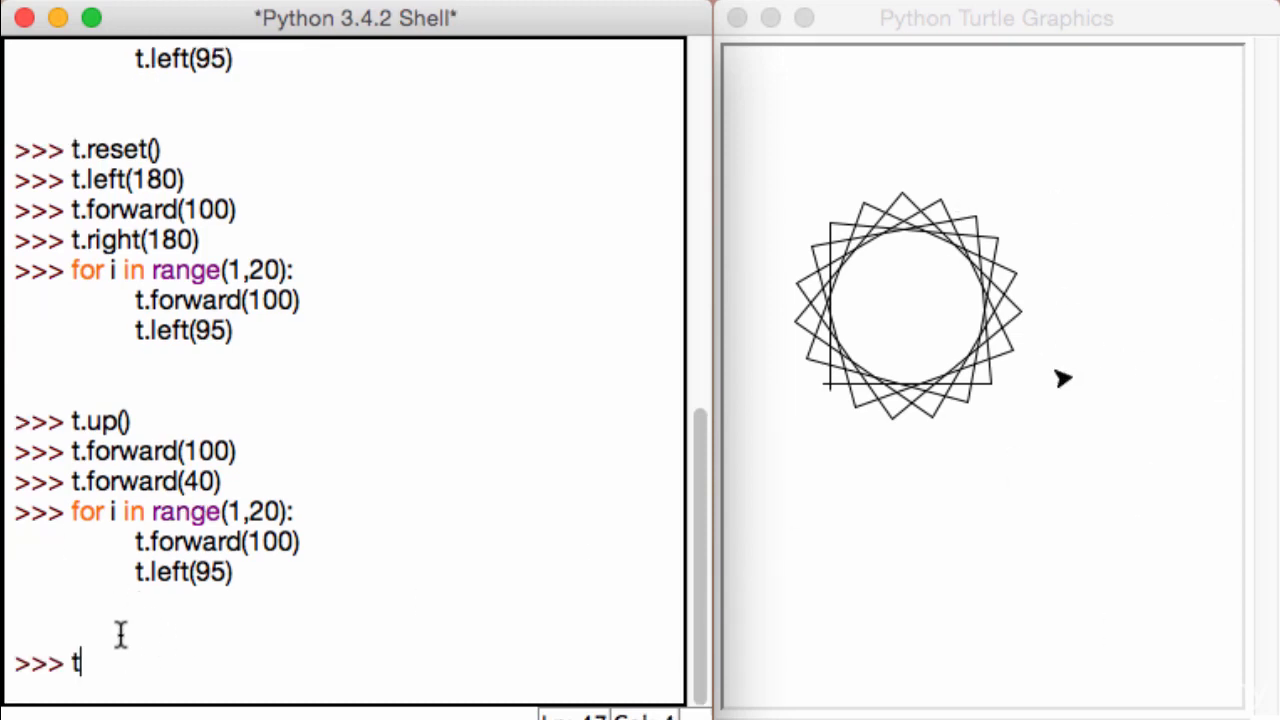
type(".down()")
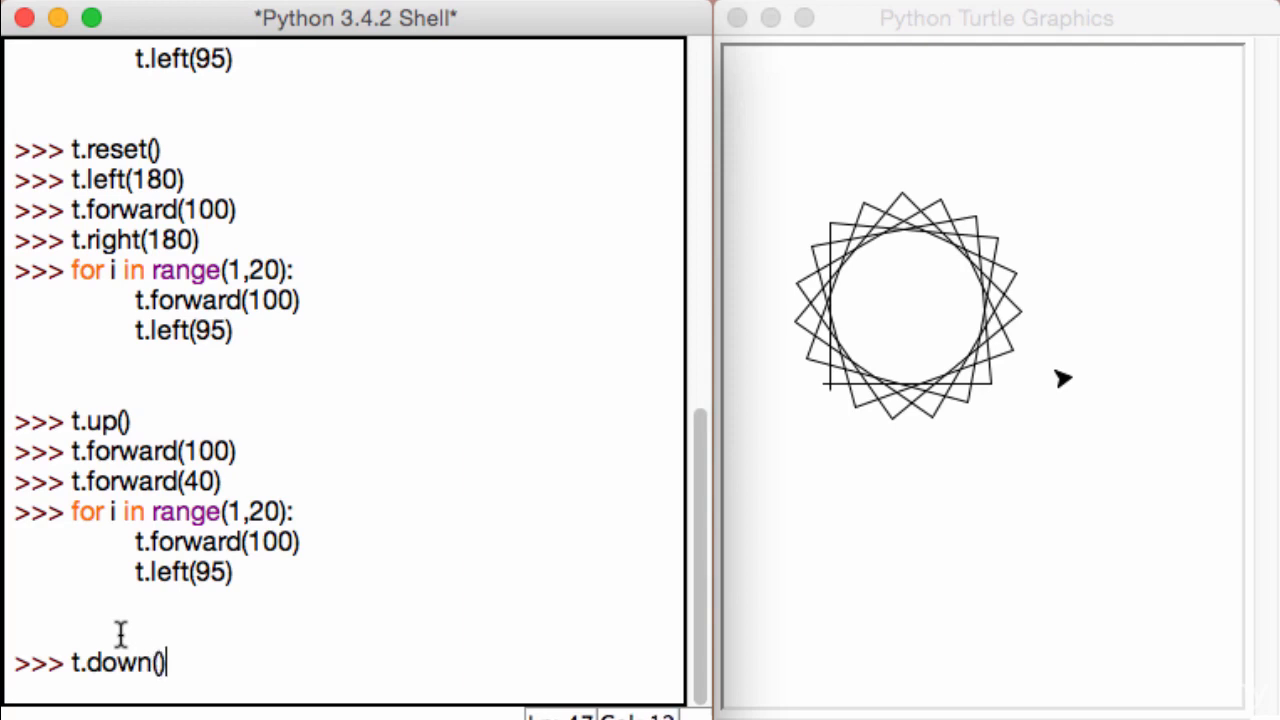
key("enter")
type("for i in range(1,20):")
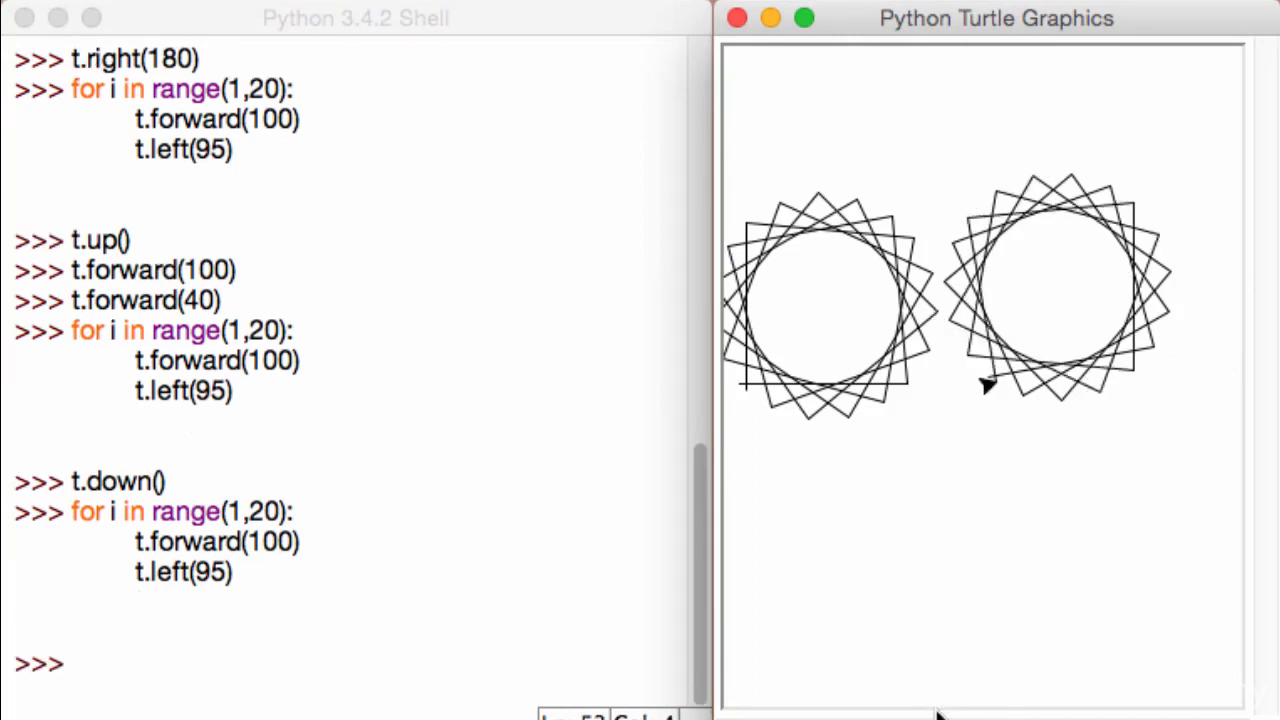
mouse_move(1050, 493)
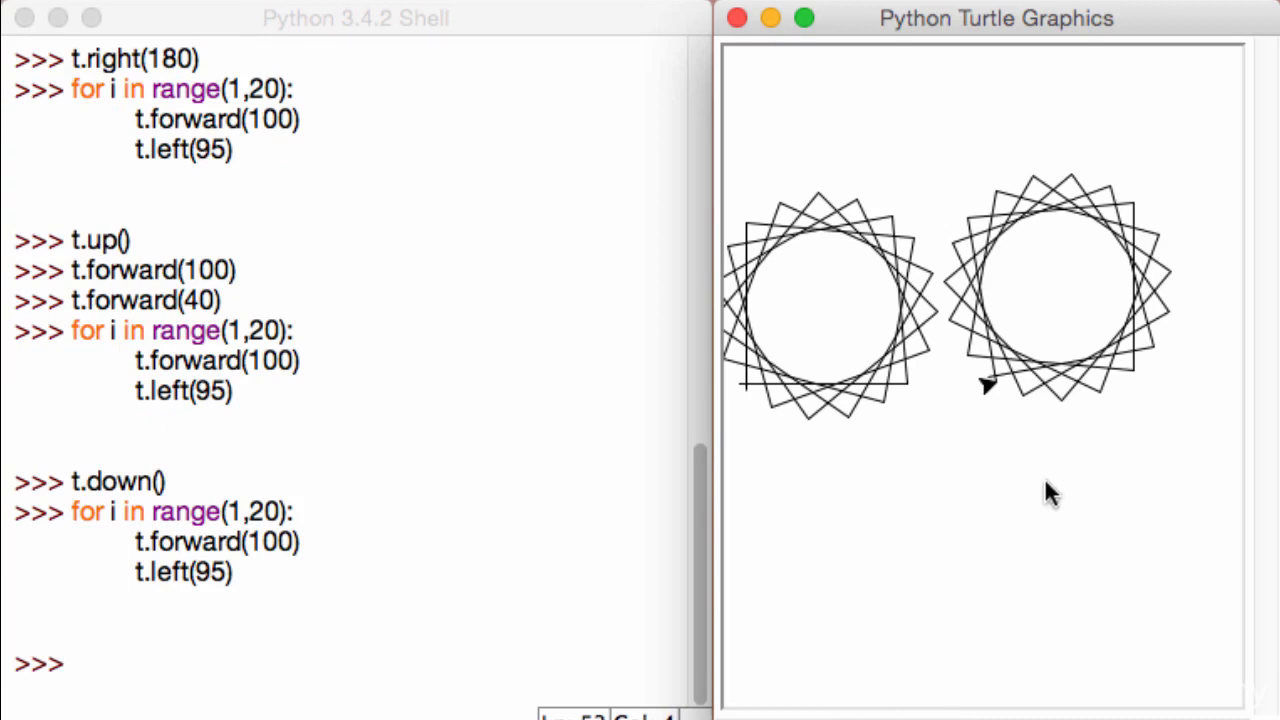
mouse_move(1045, 485)
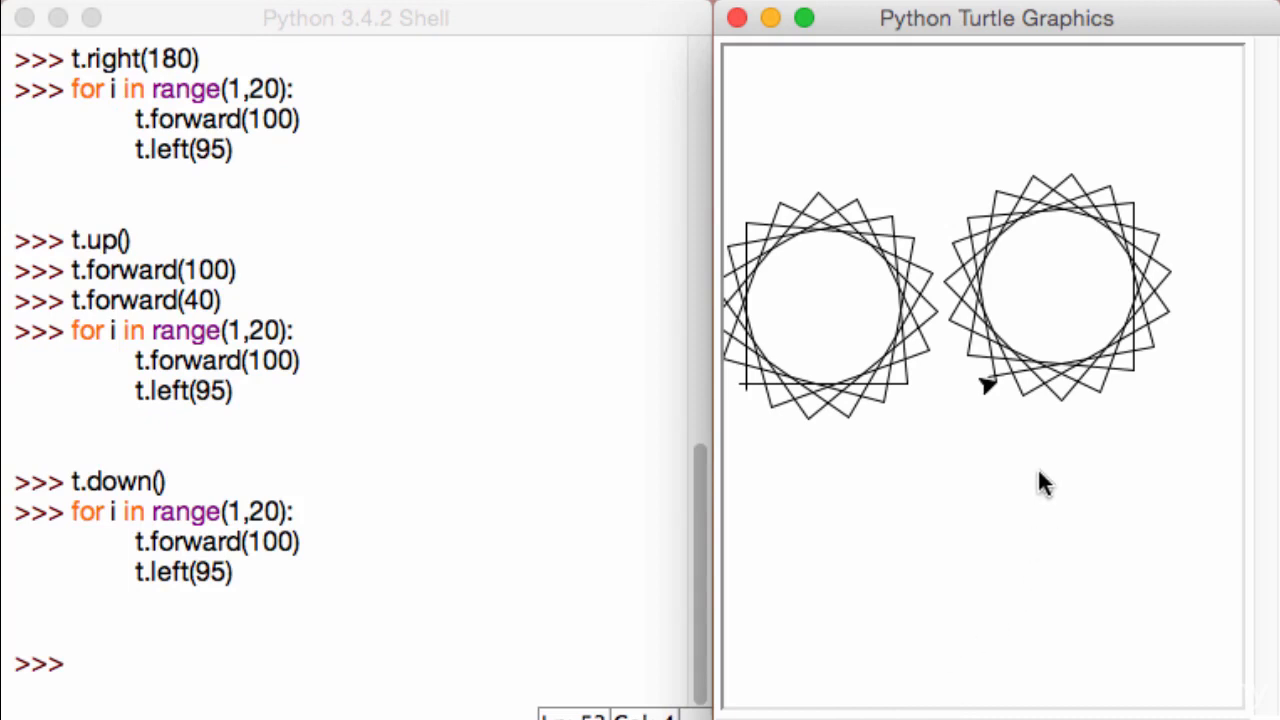